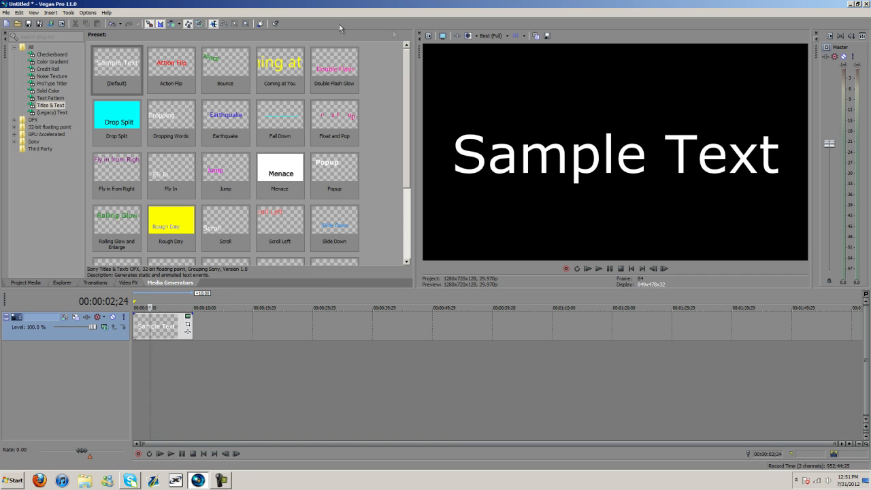
pyautogui.moveTo(429, 36)
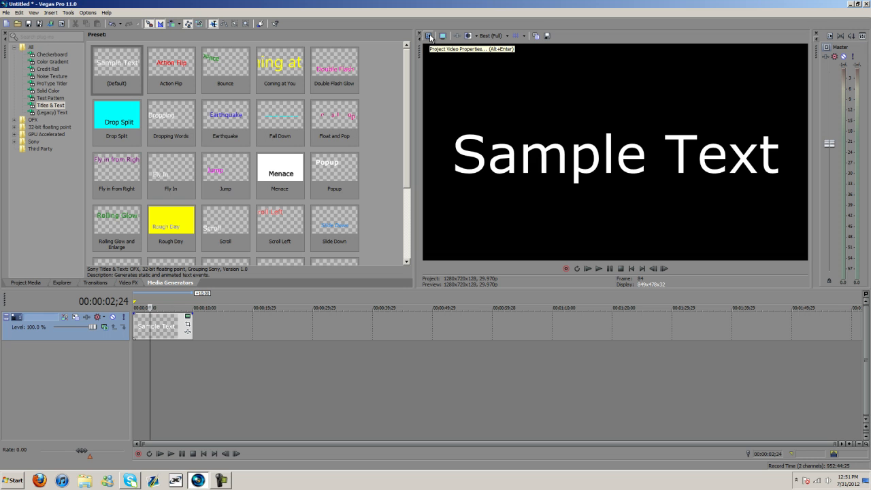
# Review the project's Video, Audio, Ruler and Summary properties.
pyautogui.click(428, 35)
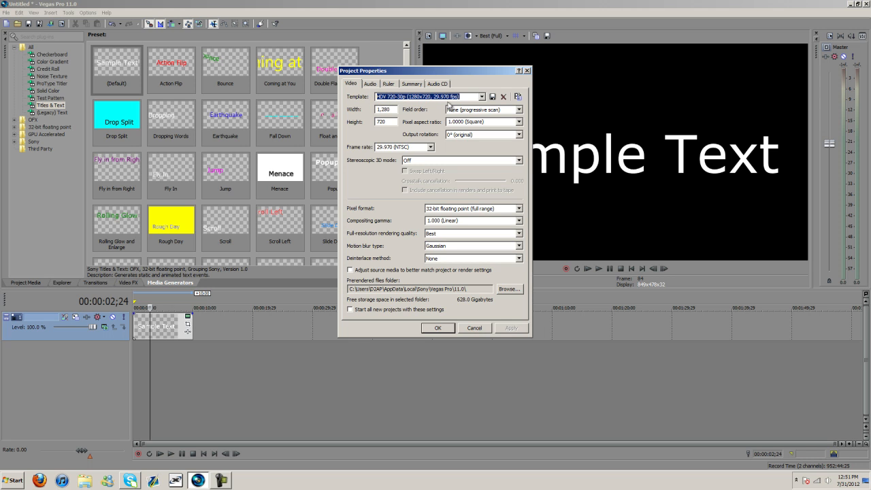
pyautogui.moveTo(424, 245)
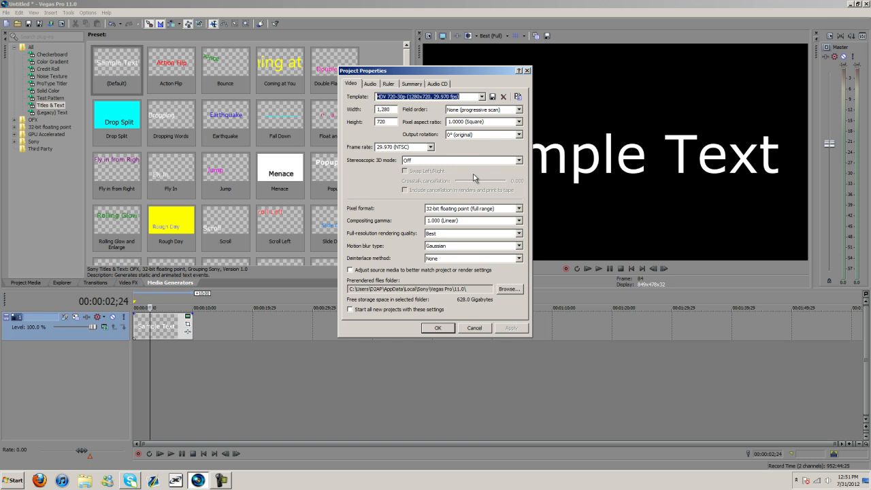
pyautogui.click(370, 83)
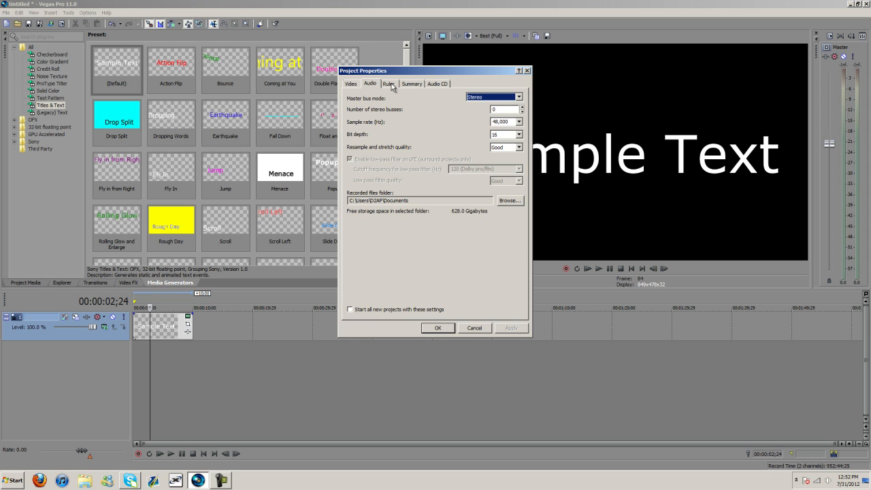
pyautogui.click(388, 83)
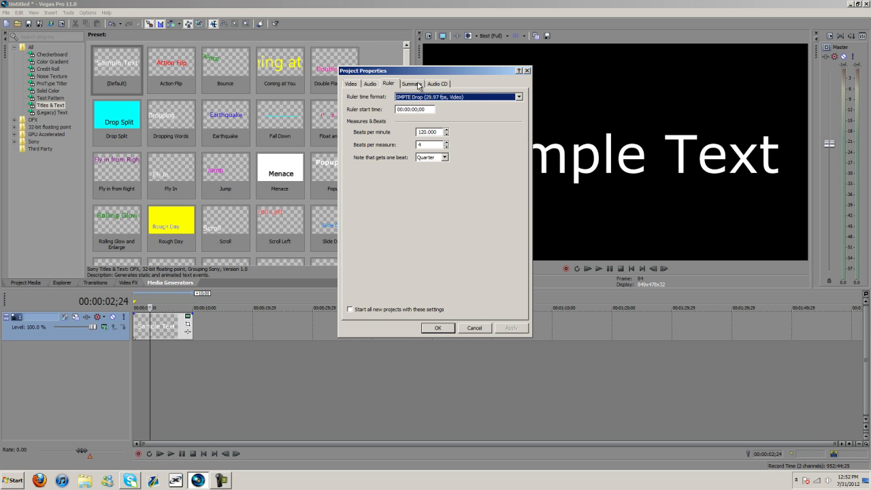
pyautogui.click(437, 84)
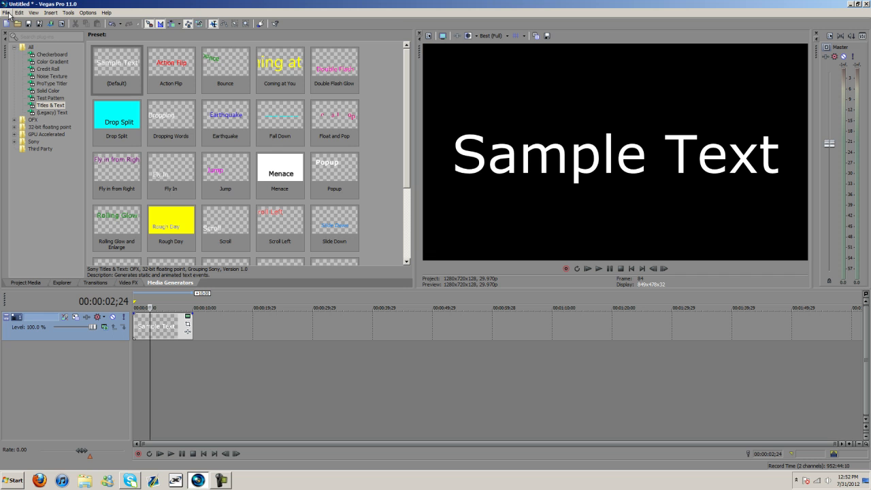
# Start Render As from the File menu and bring up Customize Template for the chosen render template.
pyautogui.click(7, 13)
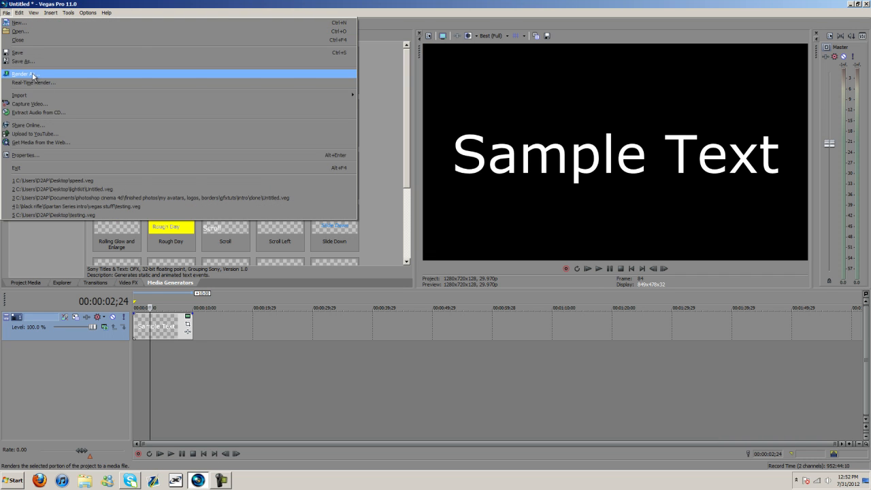
pyautogui.click(25, 73)
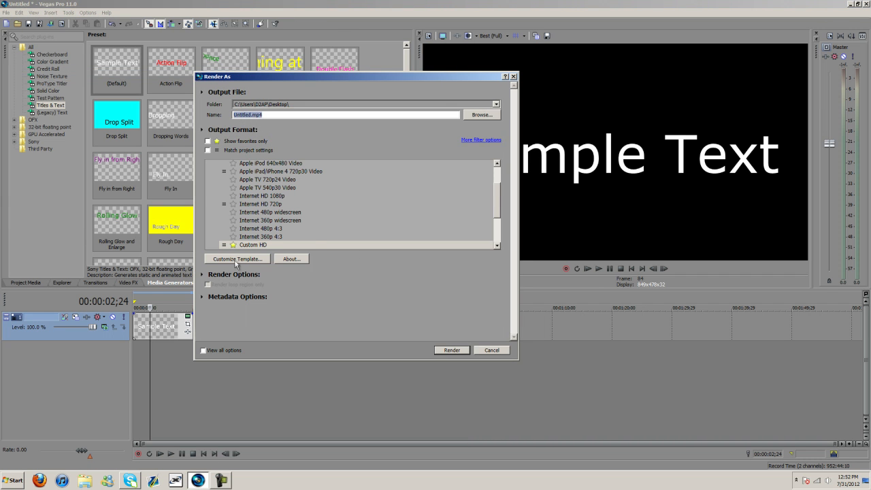
pyautogui.click(237, 258)
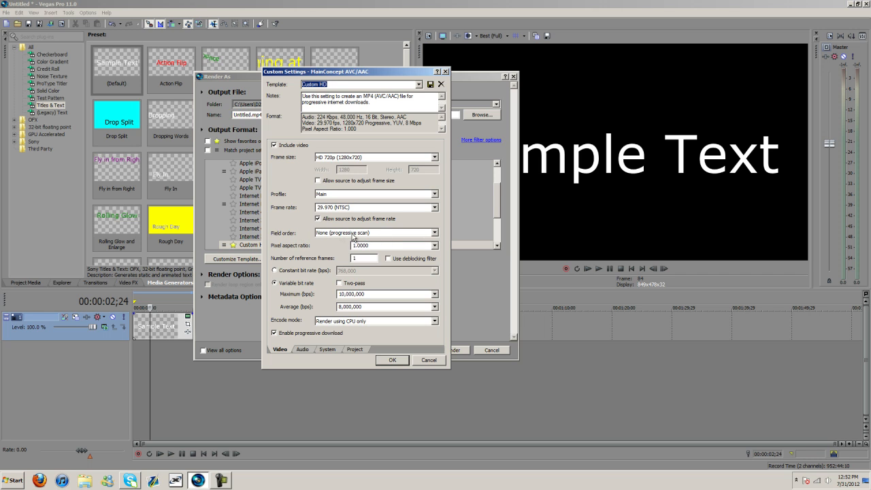
pyautogui.moveTo(315, 250)
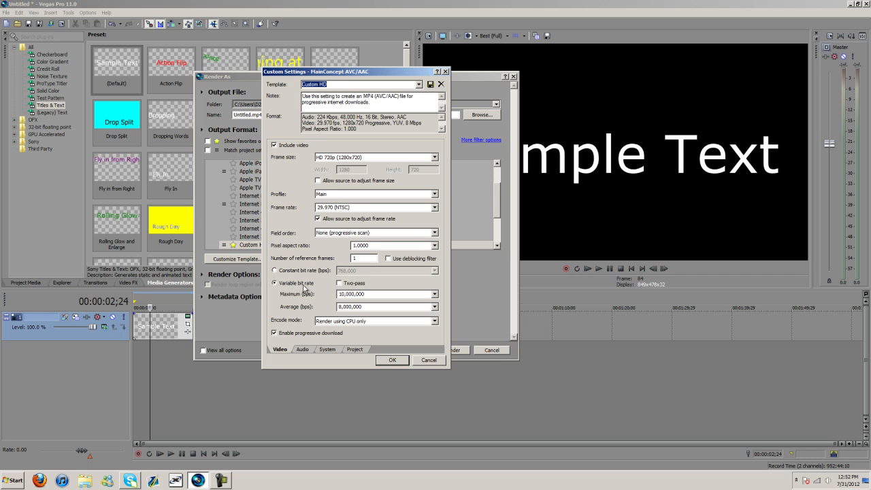
pyautogui.moveTo(370, 286)
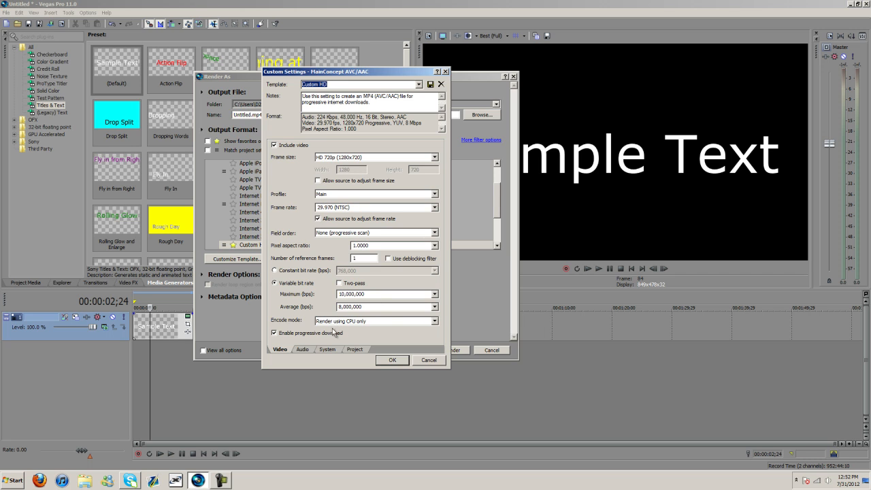
pyautogui.moveTo(351, 325)
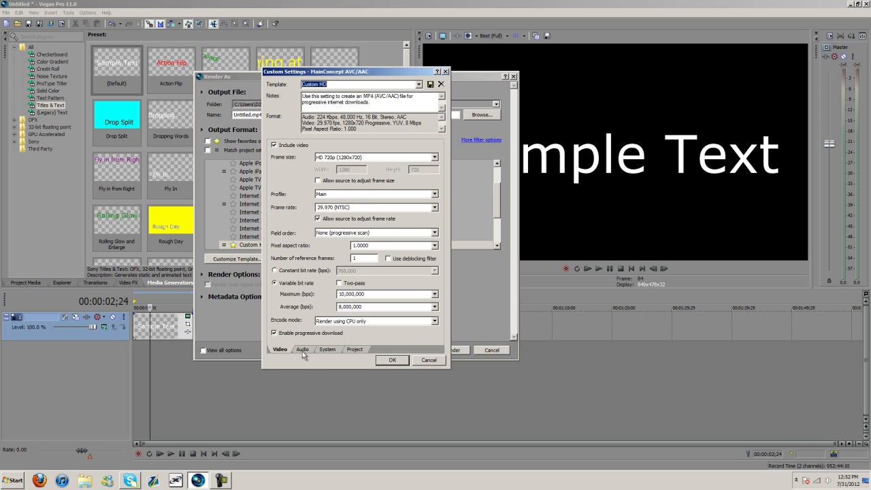
# Check the Custom HD template's Audio, System and Project settings, return to Video and accept with OK.
pyautogui.click(302, 348)
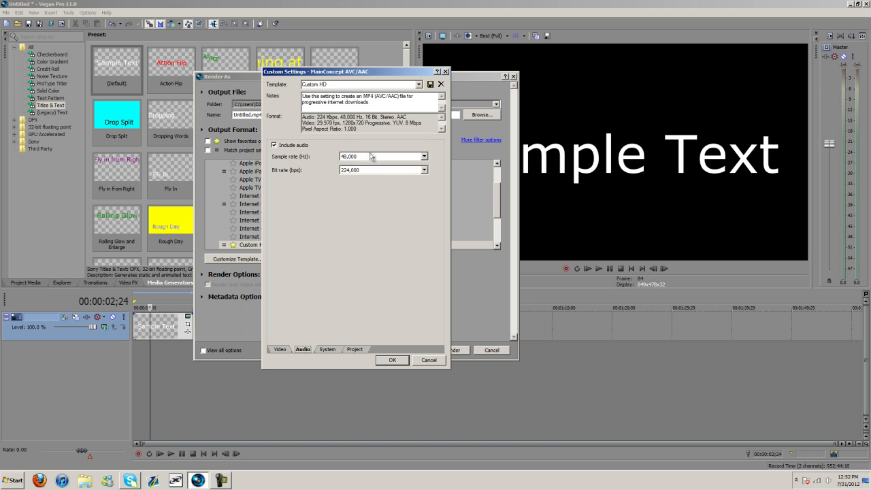
pyautogui.click(327, 348)
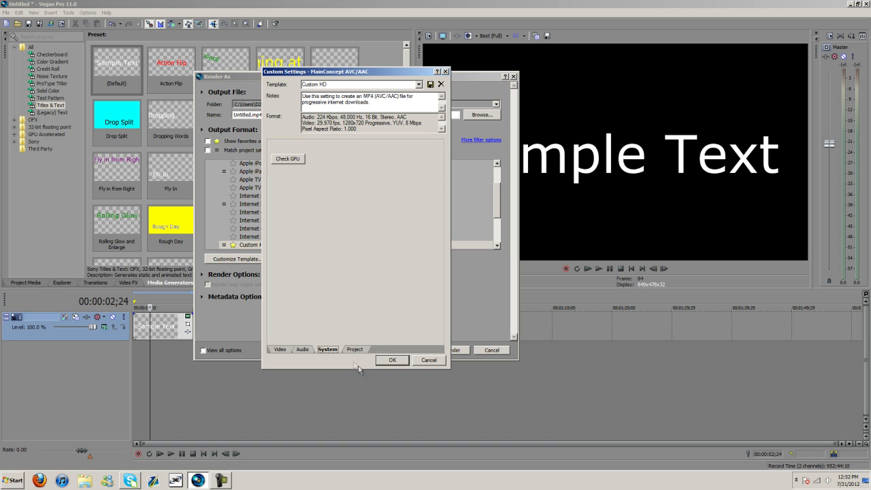
pyautogui.click(354, 348)
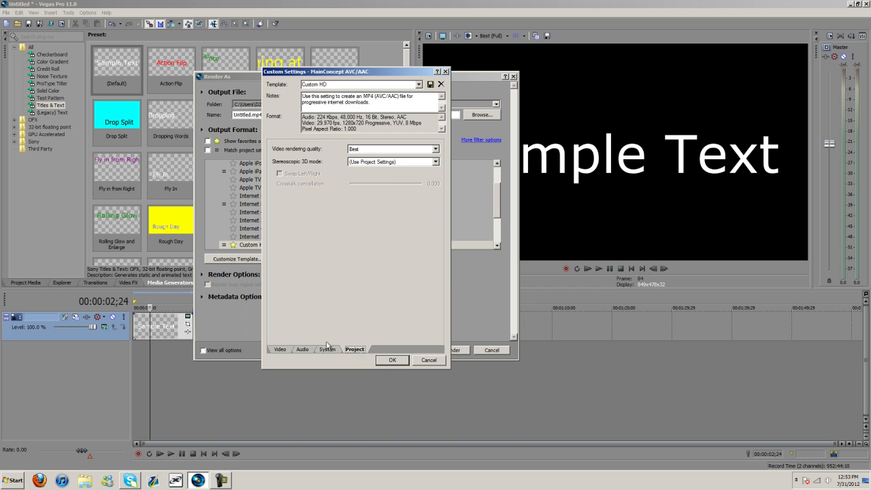
pyautogui.click(280, 349)
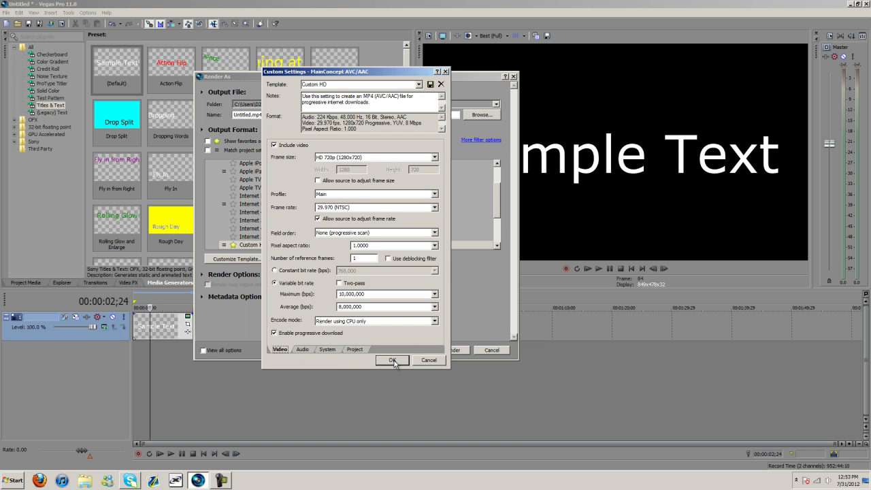
pyautogui.click(392, 359)
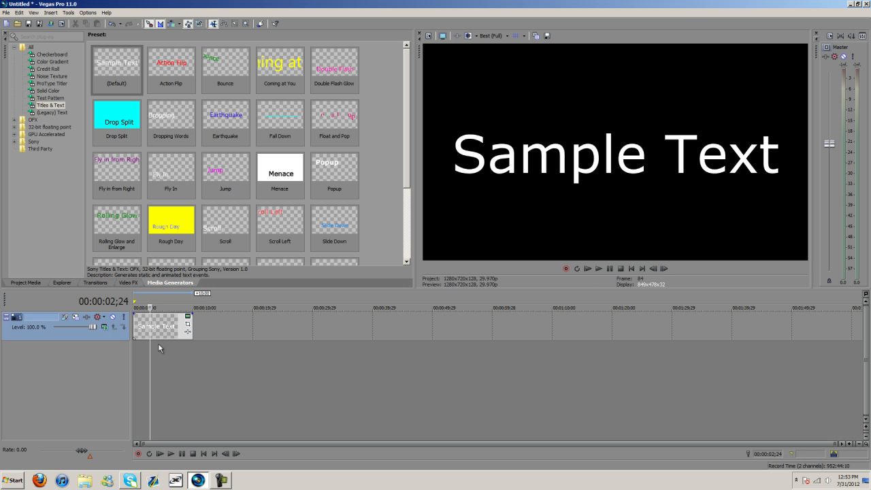
pyautogui.moveTo(209, 416)
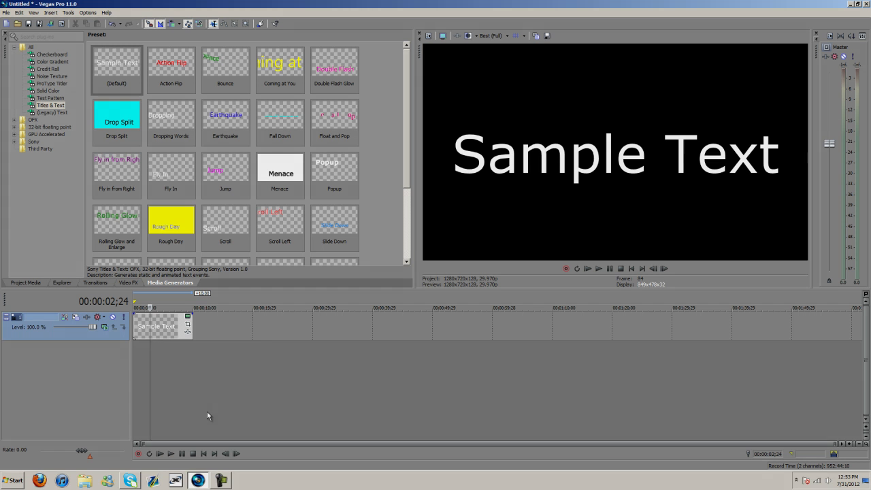